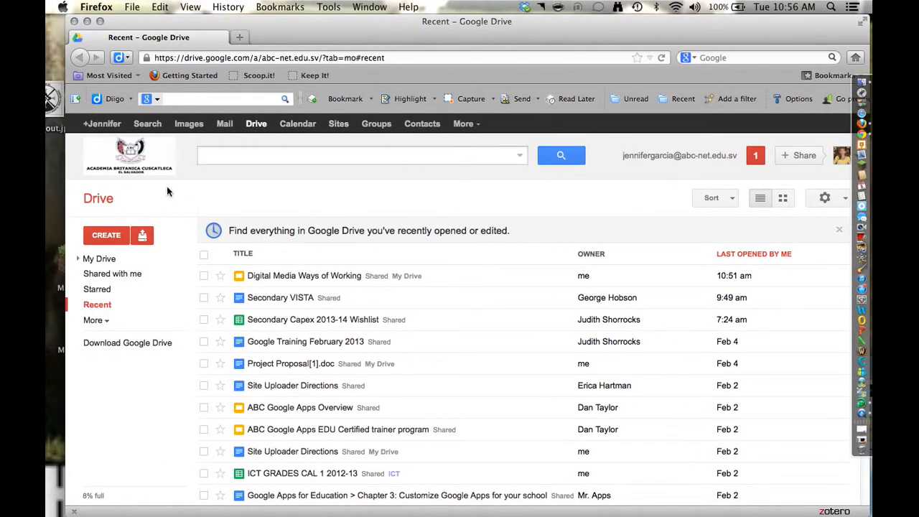
pyautogui.moveTo(153, 188)
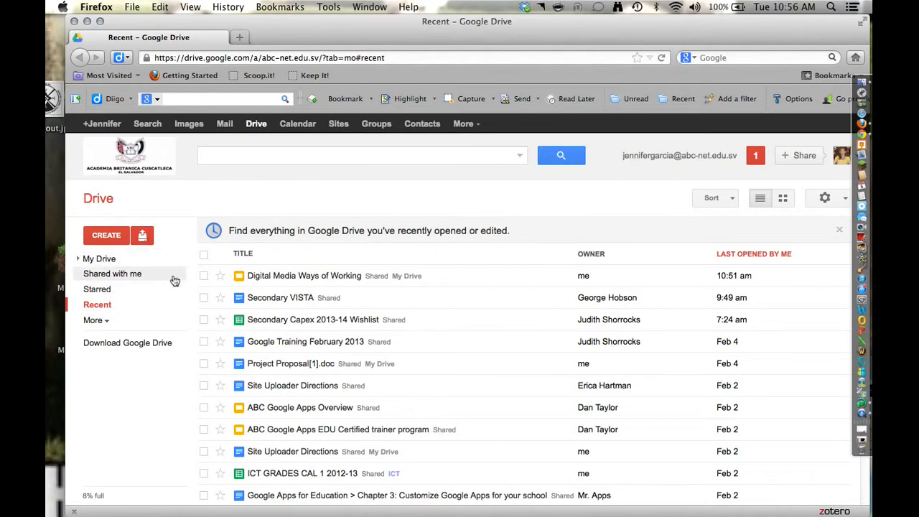
# Step: Choose Upload > Files… to bring up the file chooser
pyautogui.click(141, 235)
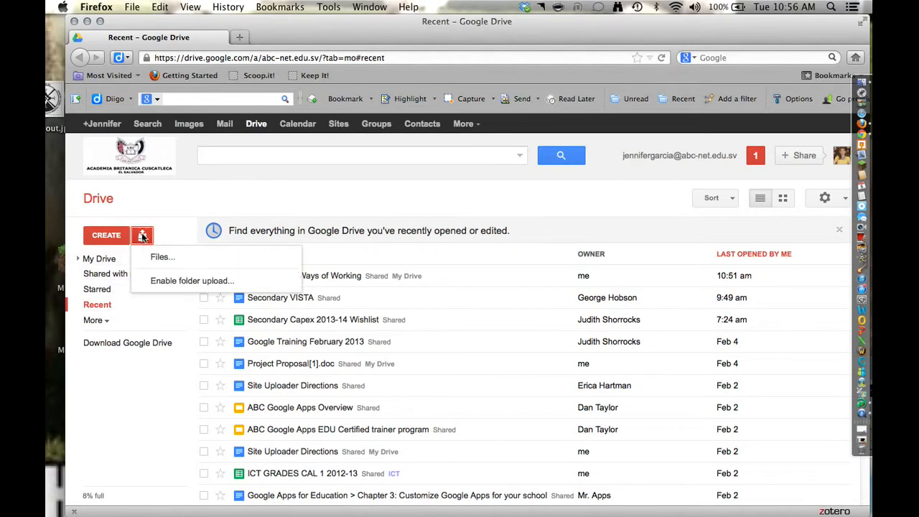
pyautogui.moveTo(161, 257)
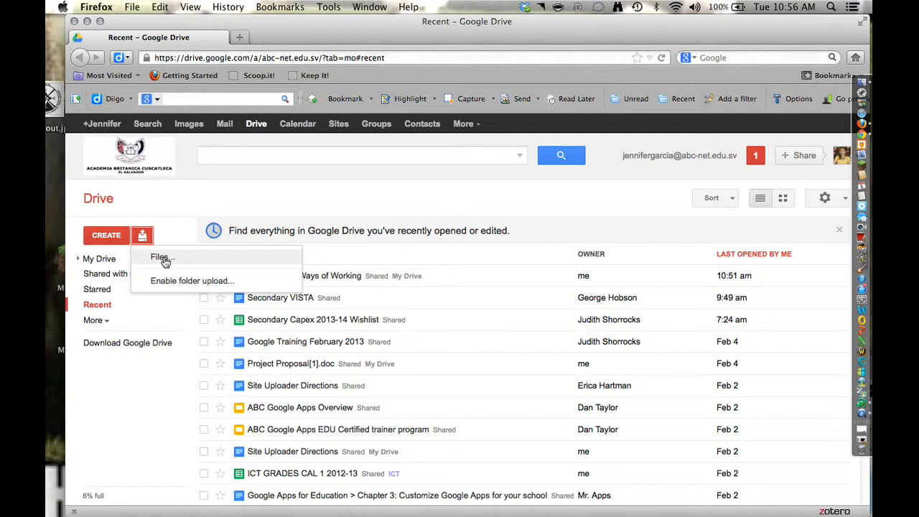
pyautogui.moveTo(164, 259)
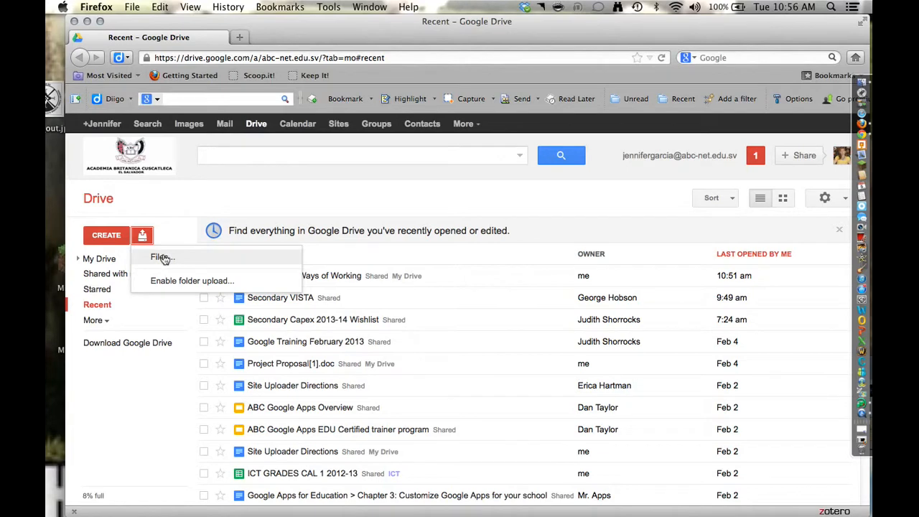
pyautogui.click(162, 257)
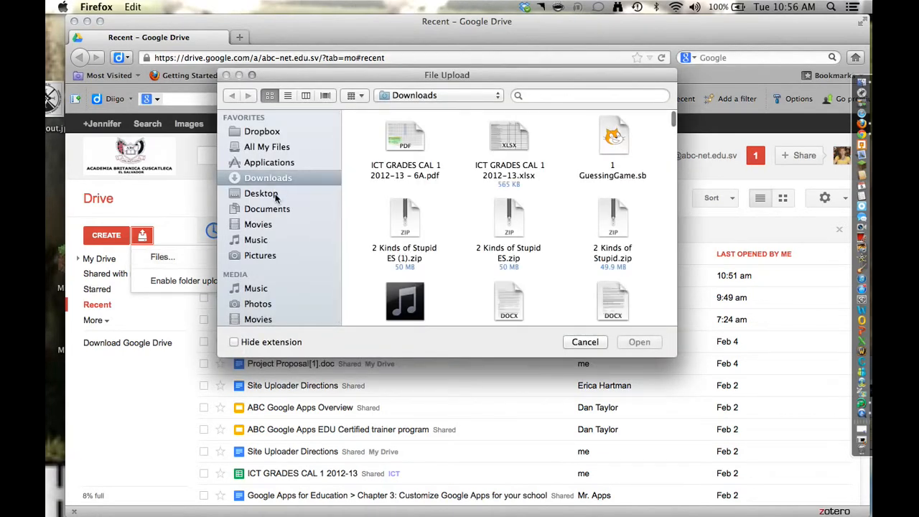
# Step: Switch the upload dialog to the Desktop and find 'blogs sites edit needed'
pyautogui.click(261, 193)
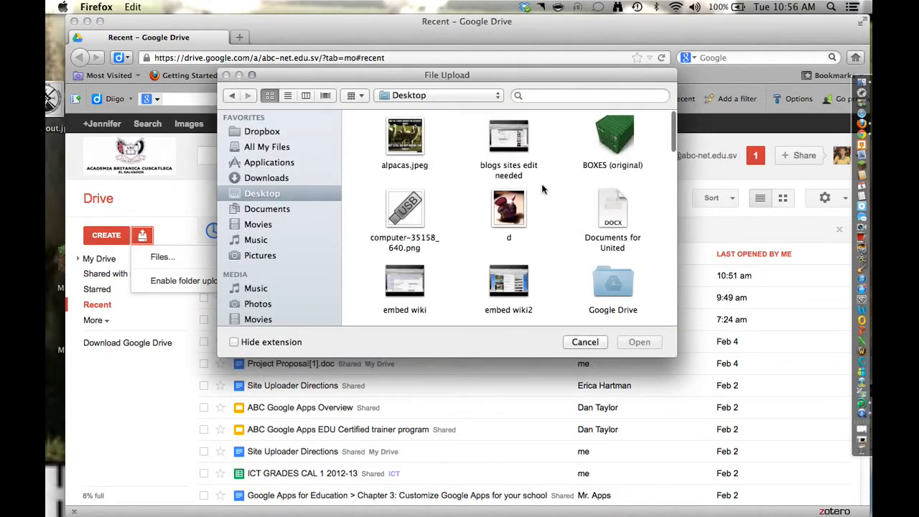
pyautogui.scroll(-3)
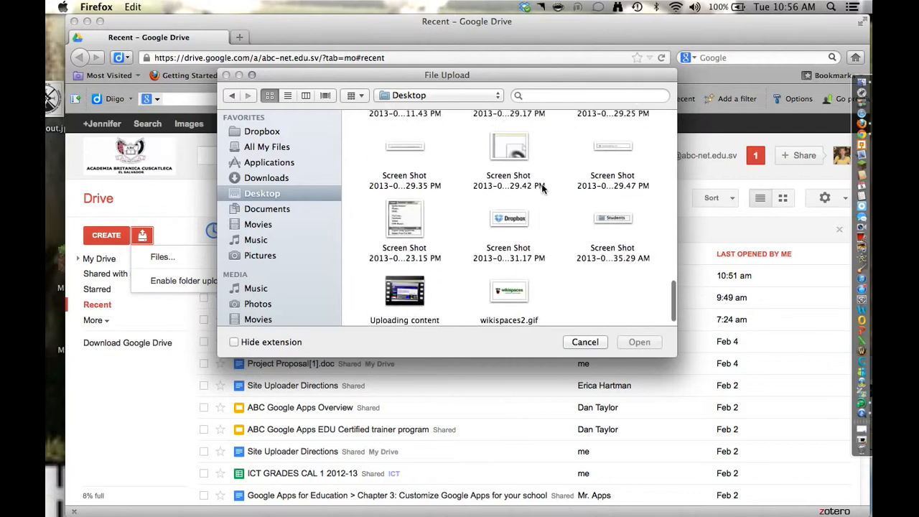
pyautogui.scroll(3)
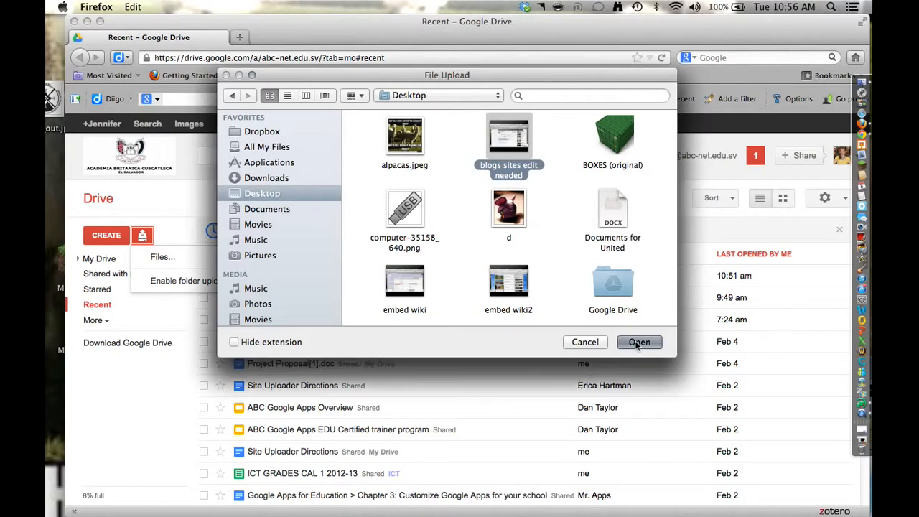
# Step: Confirm the selection so 'blogs sites edit needed.mov' begins uploading
pyautogui.click(638, 342)
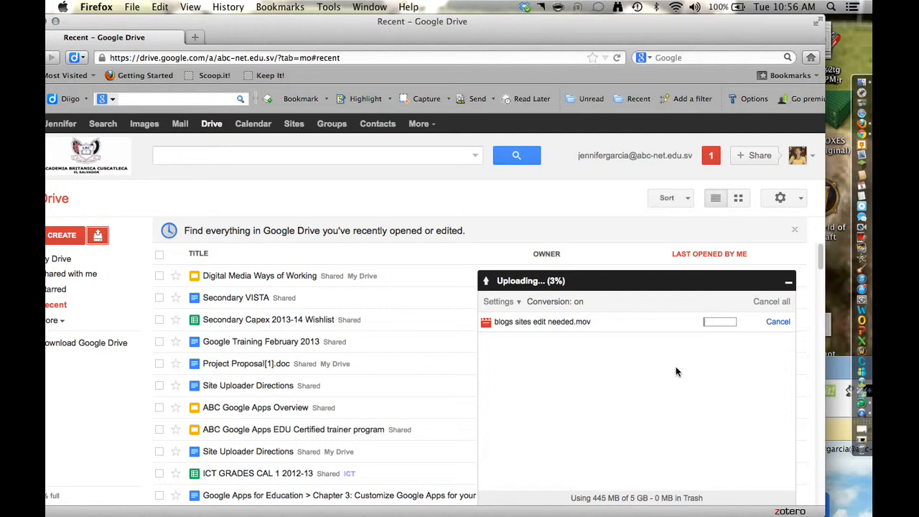
pyautogui.moveTo(571, 501)
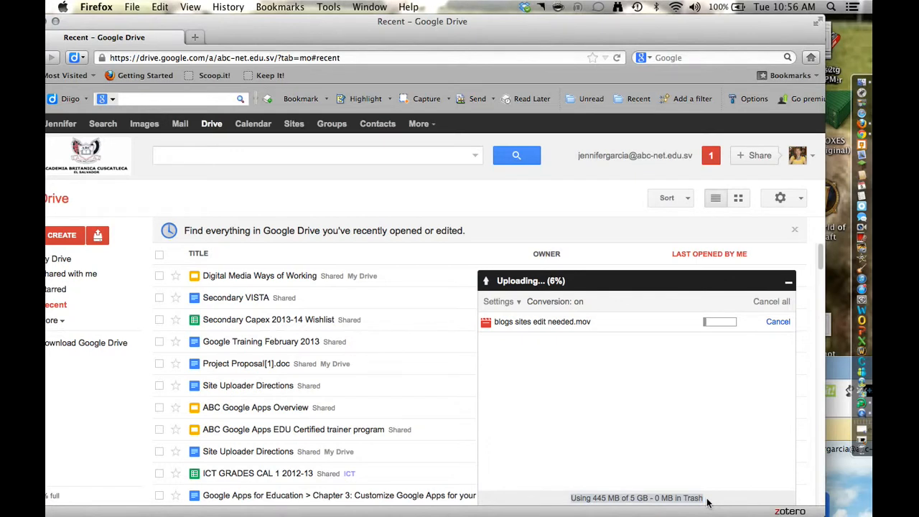
pyautogui.moveTo(712, 335)
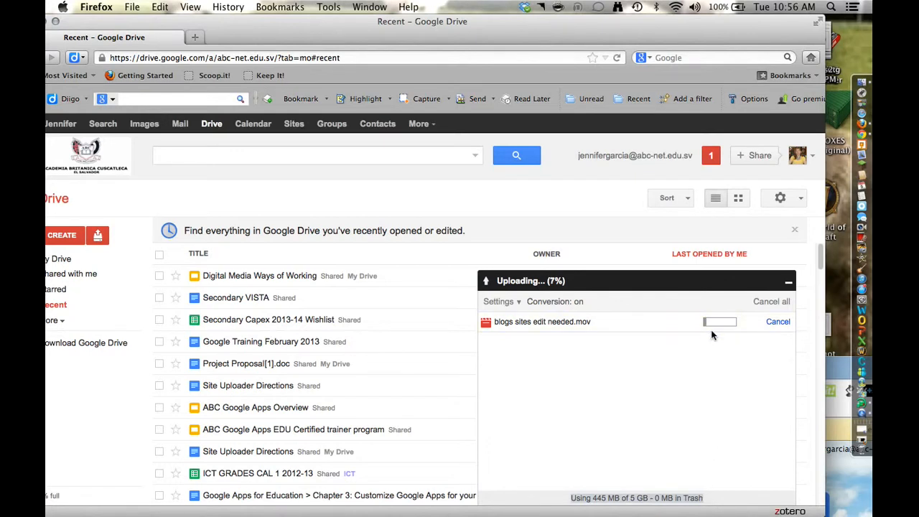